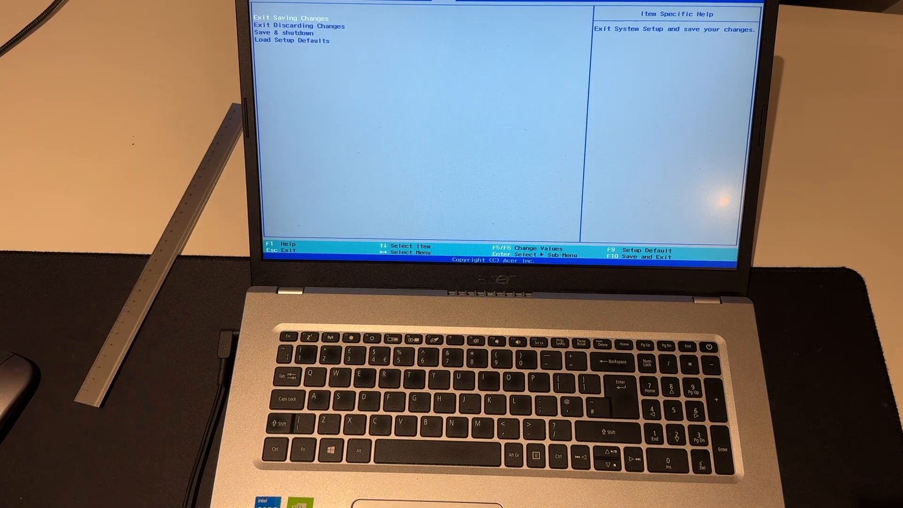
Exit BIOS Setup saving changes and confirm Yes in the Setup Confirmation dialog.
key(Enter)
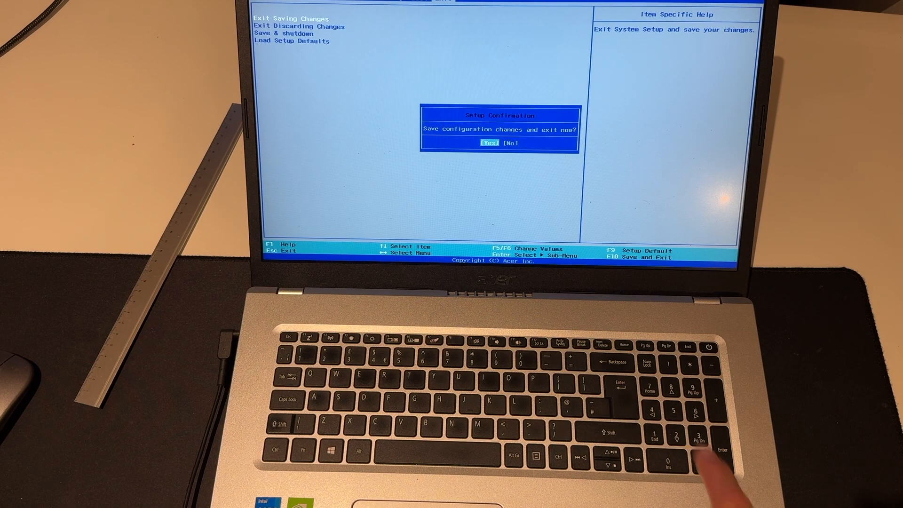
key(Enter)
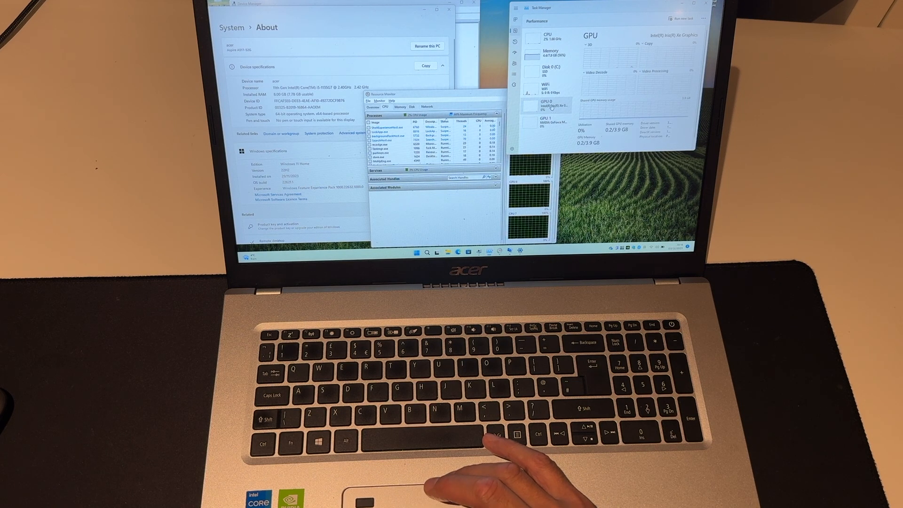
Show GPU 1 (NVIDIA GeForce MX350) performance beside the System About specifications.
click(545, 121)
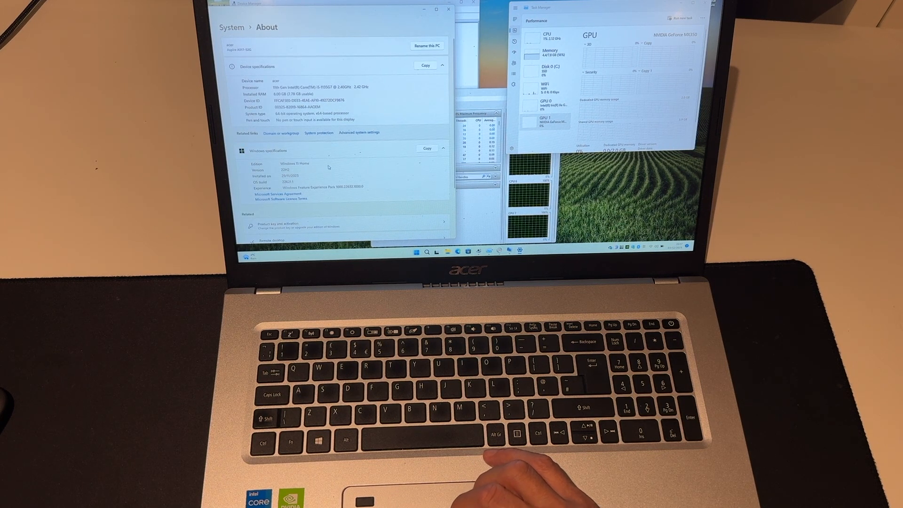
scroll(down, 3)
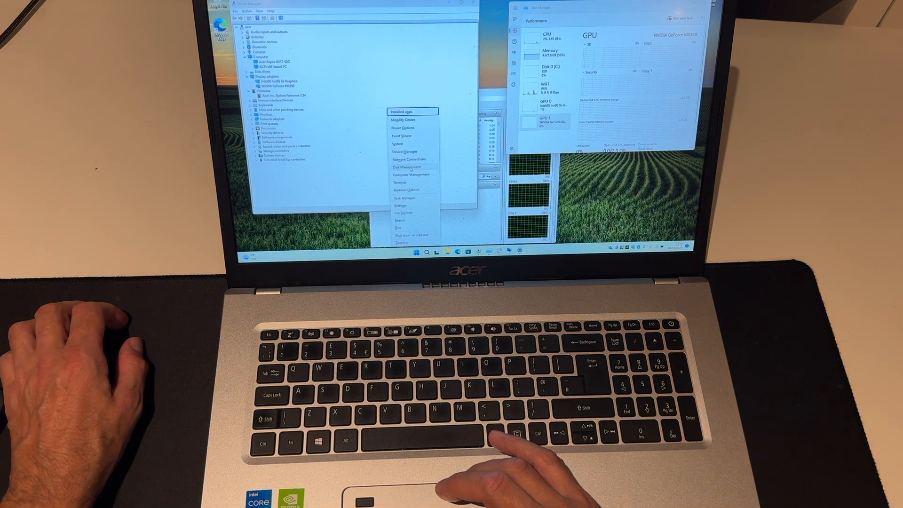
Launch Disk Management from the Start Quick Link menu to view volumes and partitions.
click(405, 167)
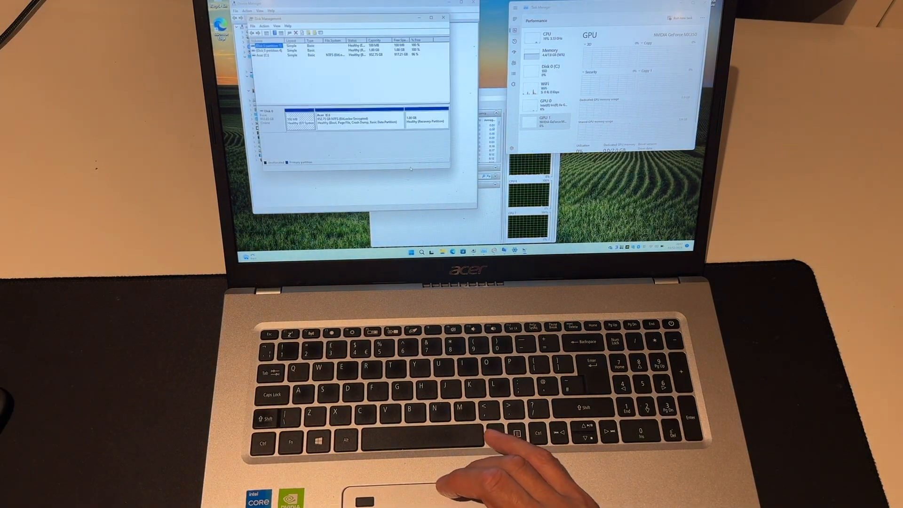